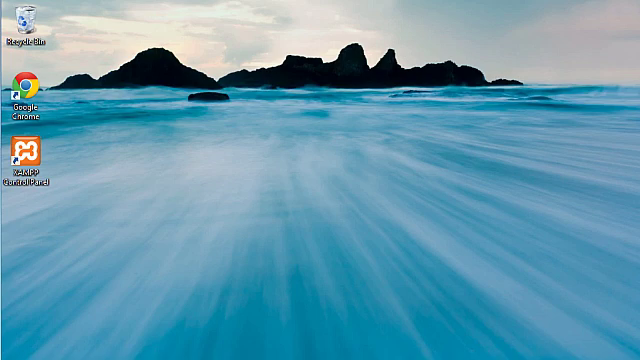
mouse_move(422, 308)
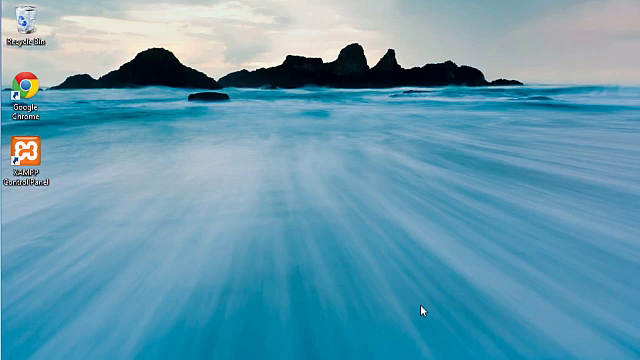
mouse_move(420, 312)
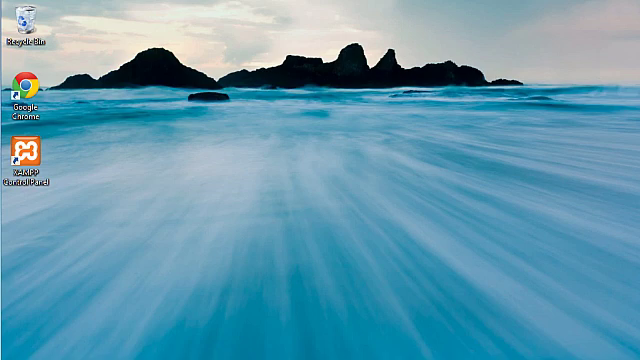
mouse_move(110, 316)
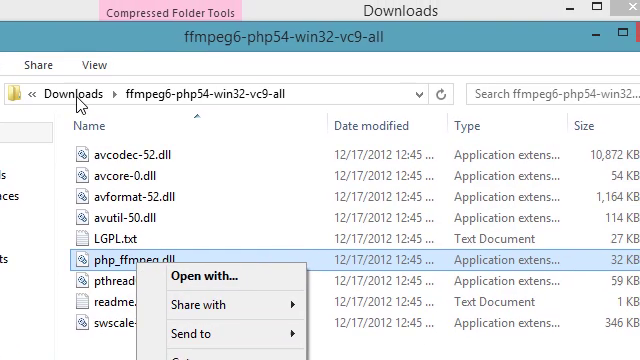
Show the View ribbon and enable File name extensions for the ffmpeg download folder
left_click(72, 64)
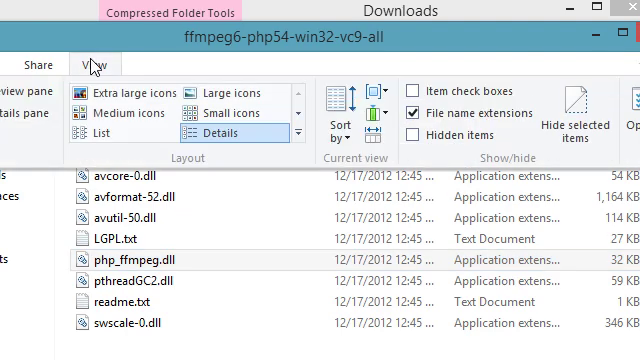
mouse_move(176, 78)
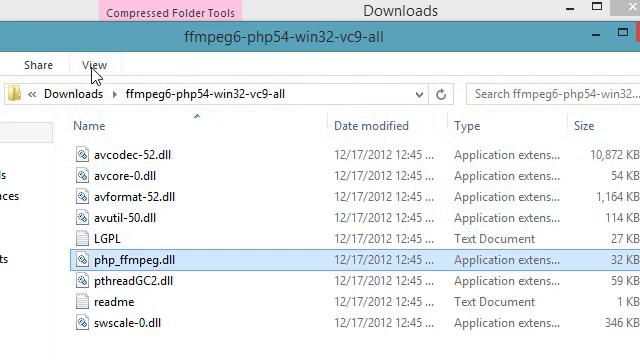
left_click(90, 62)
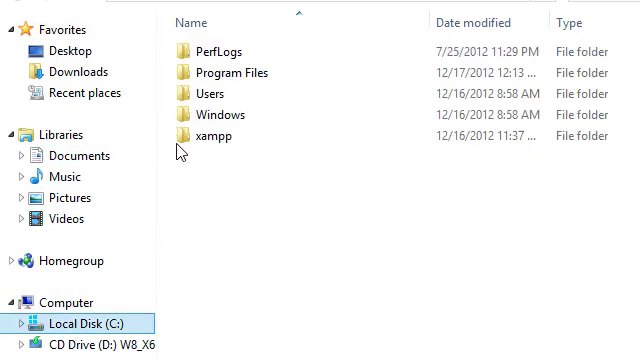
Paste php_ffmpeg.dll into C:\xampp\php\ext among the other php_ DLLs
double_click(212, 138)
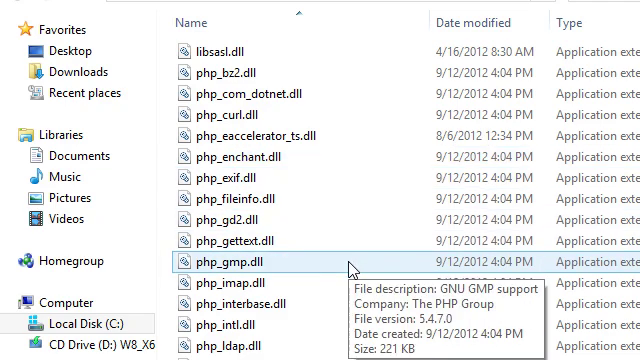
key("ctrl+v")
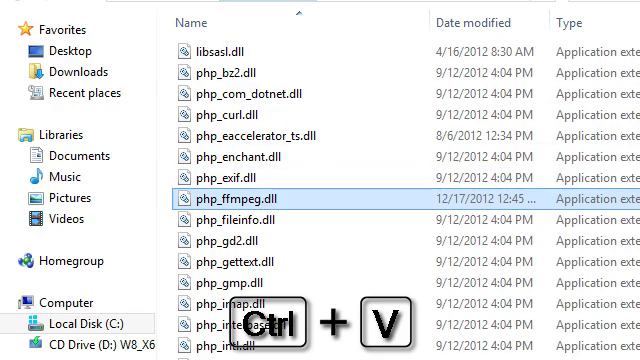
key("ctrl+v")
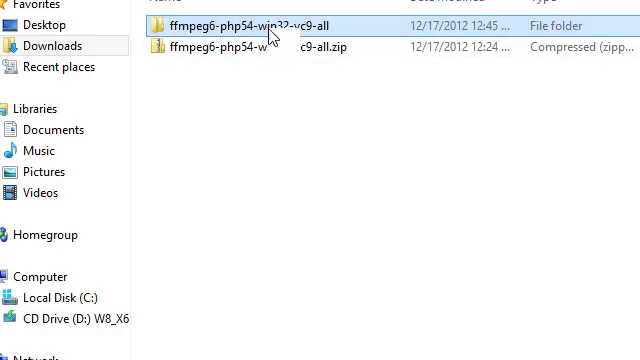
Select the six support DLLs in ffmpeg6-php54-win32-vc9-all, excluding php_ffmpeg.dll, and copy them
double_click(260, 24)
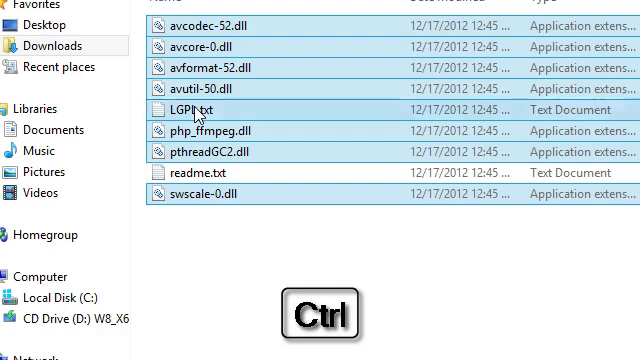
left_click(192, 108)
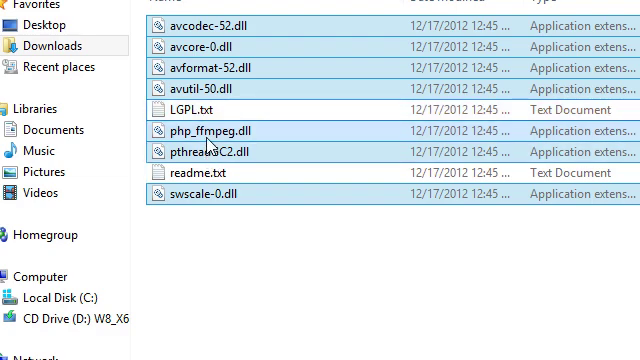
mouse_move(208, 144)
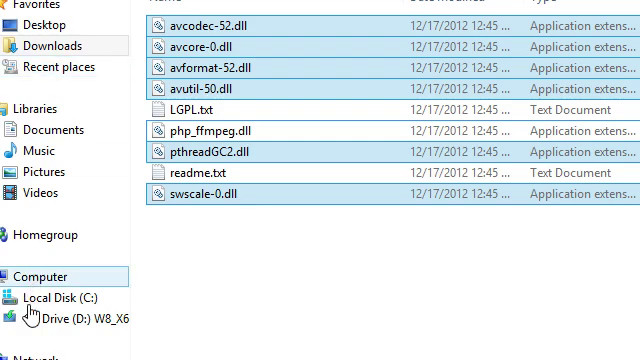
Navigate from the C drive into the Windows\System32 folder
left_click(50, 296)
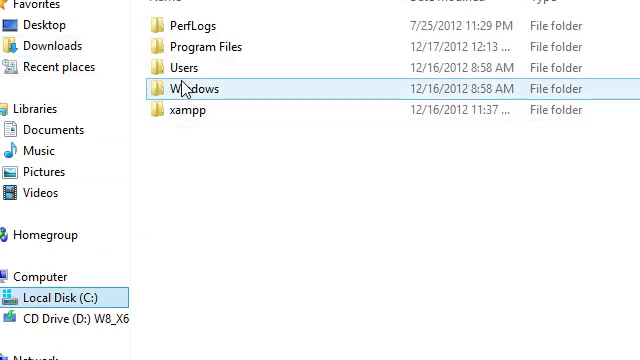
double_click(204, 88)
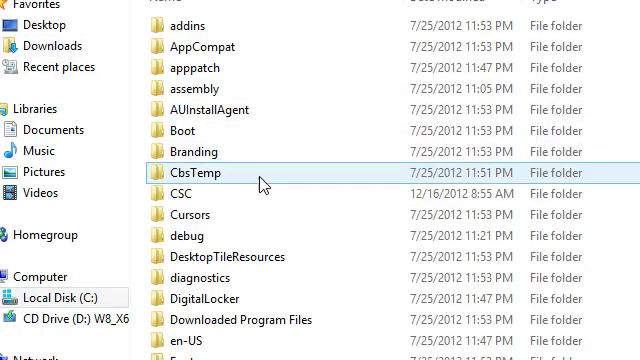
scroll("down", 3)
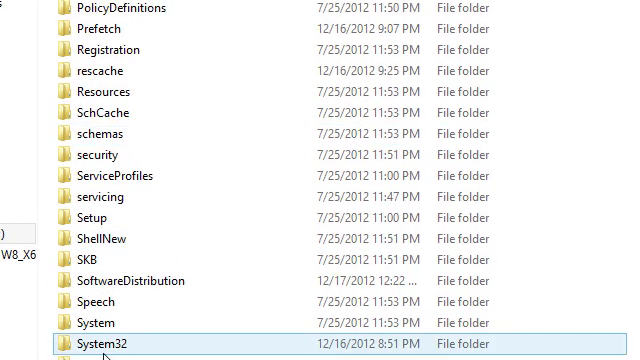
double_click(96, 328)
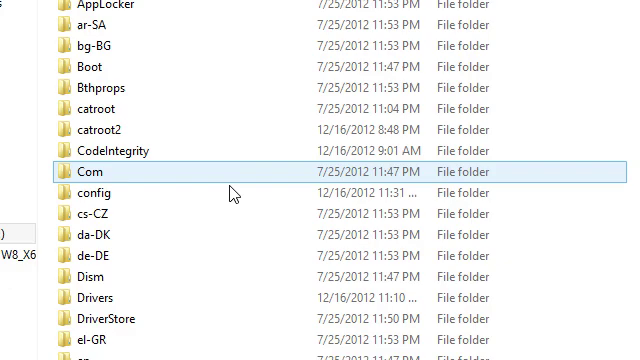
scroll("down", 3)
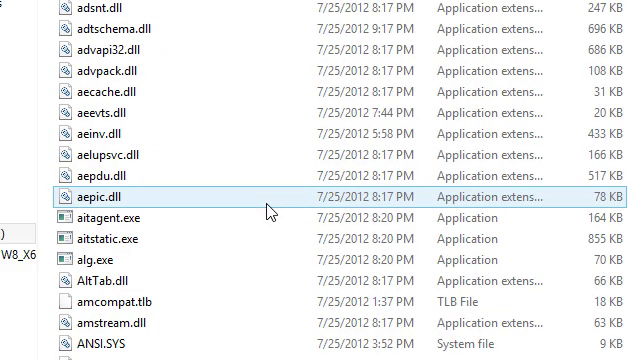
Paste the DLLs into System32, granting administrator permission for all items
key("ctrl+v")
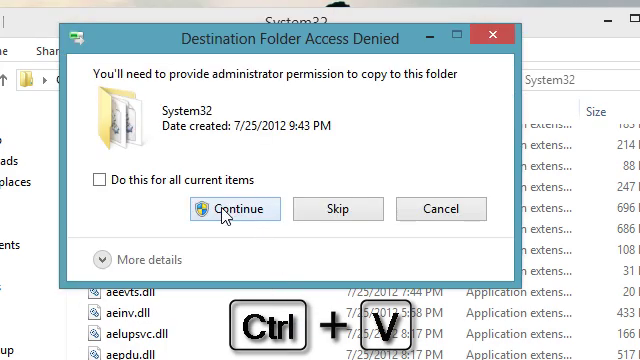
left_click(96, 180)
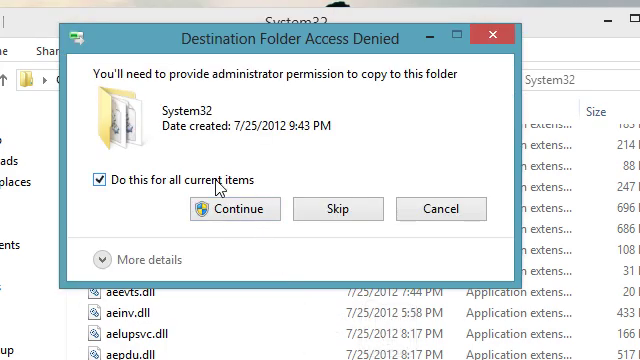
left_click(236, 210)
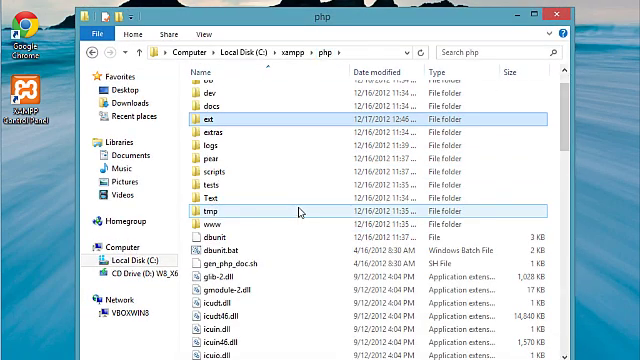
Open php.ini from C:\xampp\php in Notepad
scroll("down", 3)
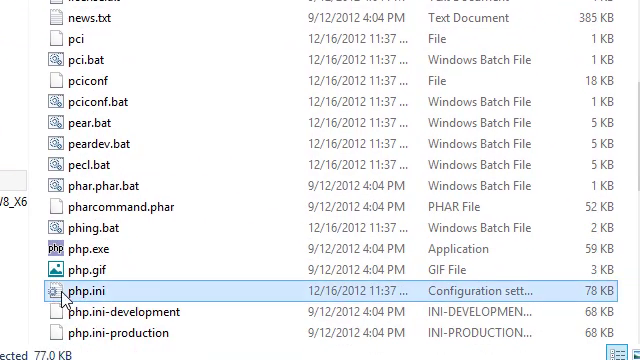
double_click(78, 296)
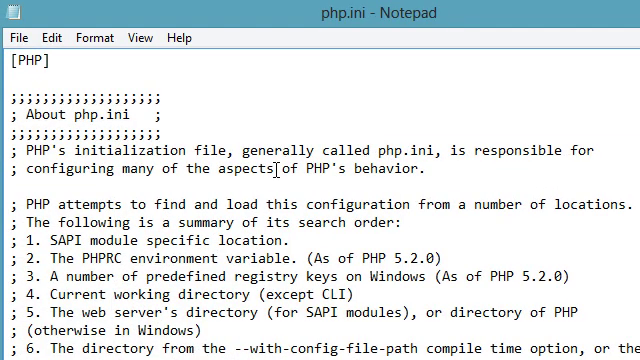
Scroll php.ini down to the Windows extensions list beginning at extension=php_bz2.dll
scroll("down", 3)
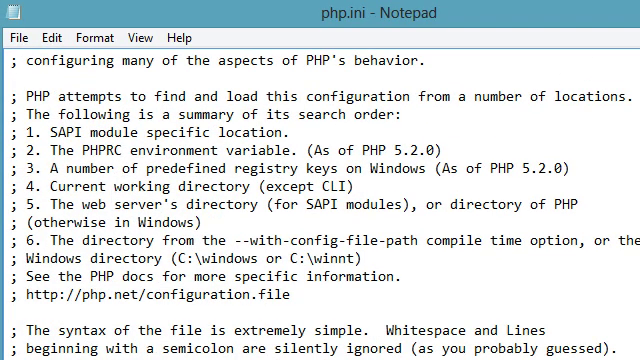
scroll("down", 3)
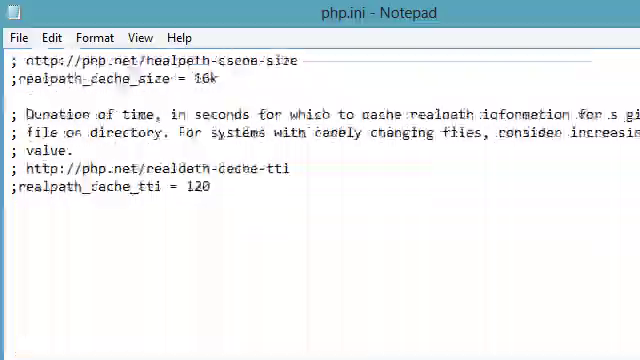
scroll("down", 3)
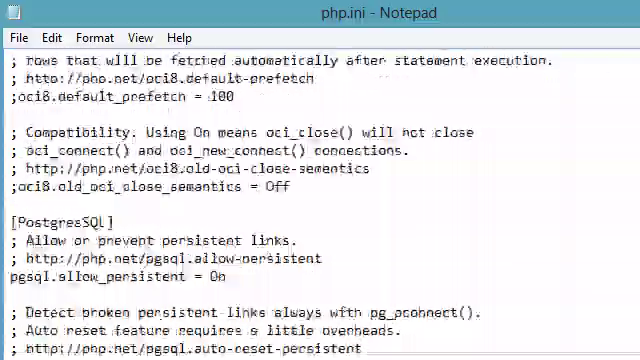
scroll("down", 3)
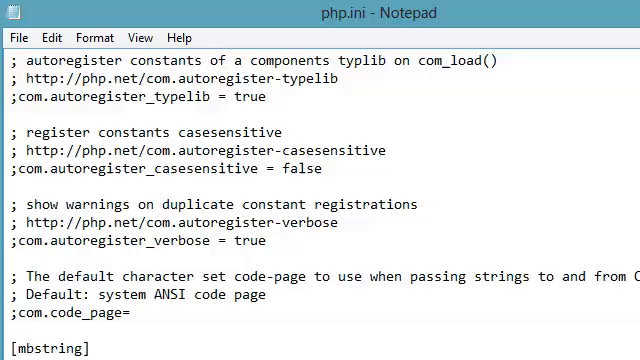
scroll("down", 3)
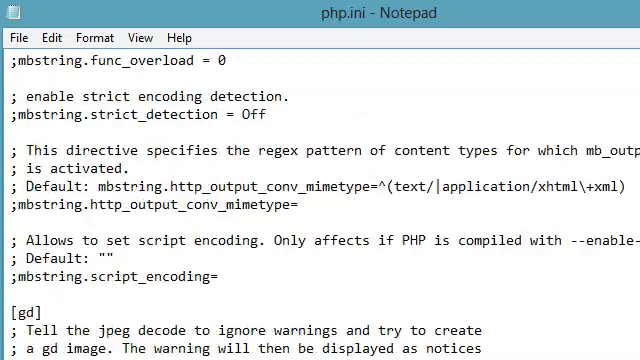
scroll("down", 3)
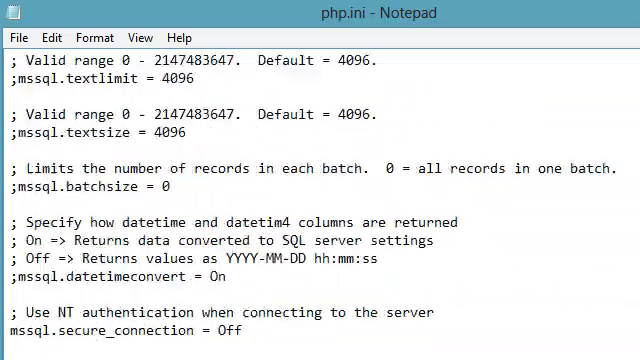
scroll("down", 3)
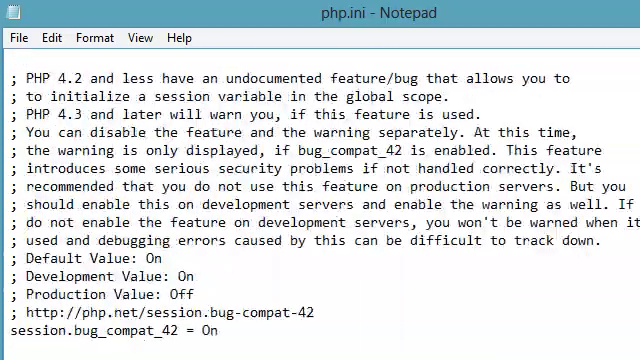
scroll("down", 3)
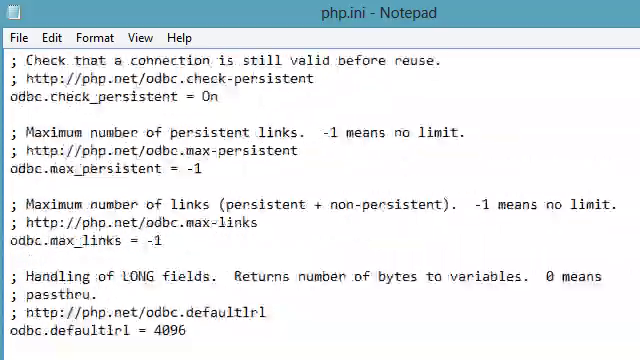
scroll("down", 3)
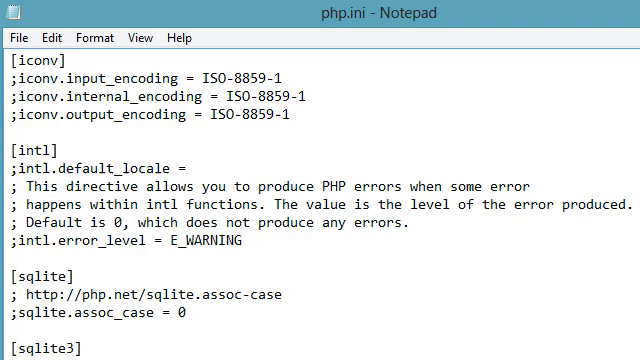
scroll("down", 3)
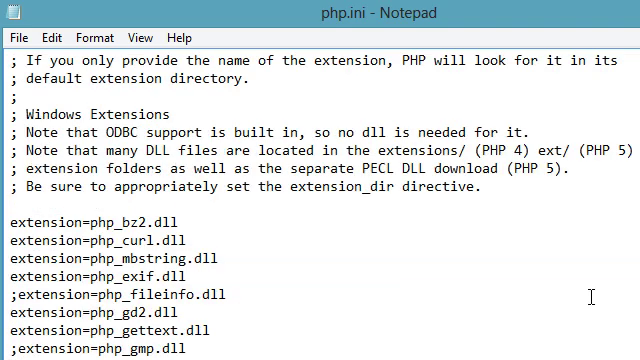
scroll("down", 3)
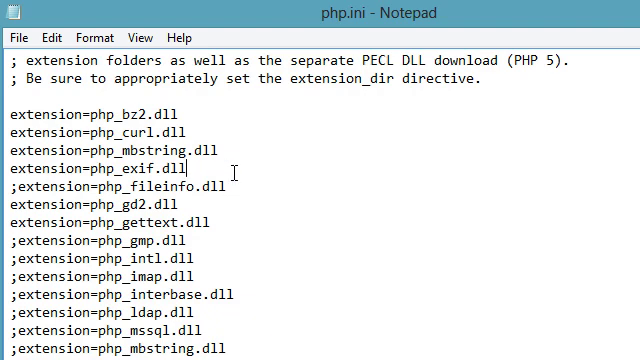
Add the line extension=php_ffmpeg.dll below extension=php_exif.dll
type("e")
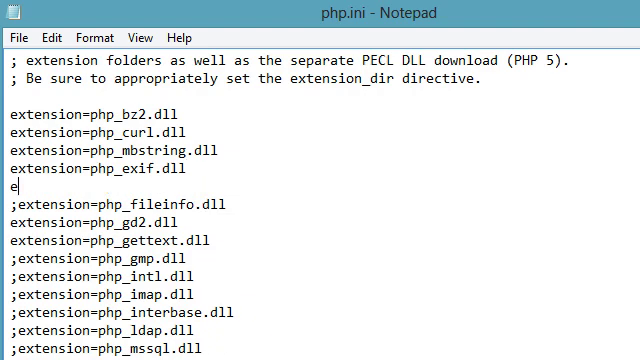
type("xtension")
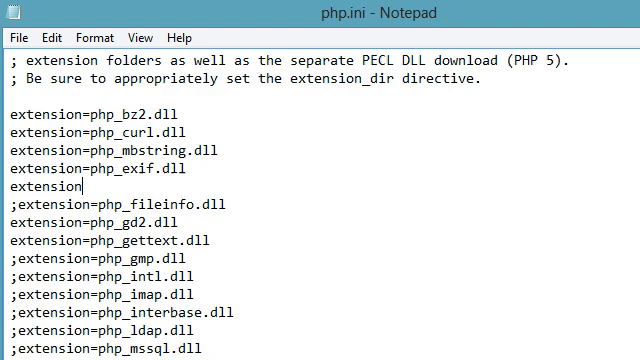
type("=phpJ")
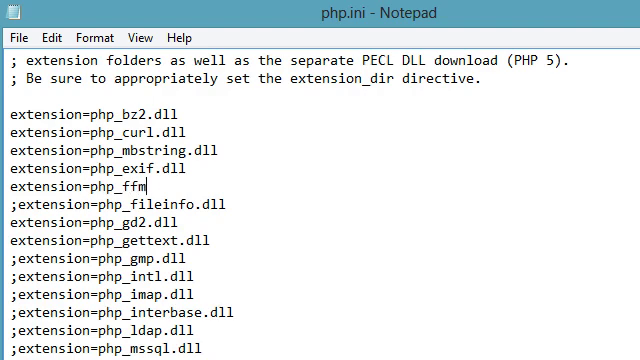
type("peg.dll")
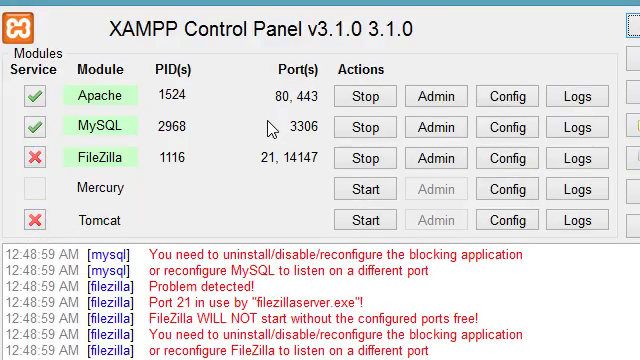
left_click(374, 96)
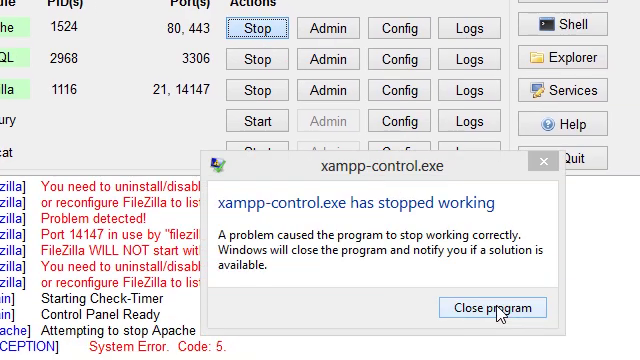
left_click(492, 308)
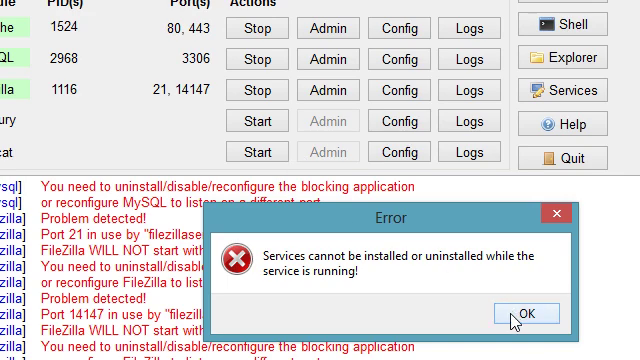
left_click(520, 312)
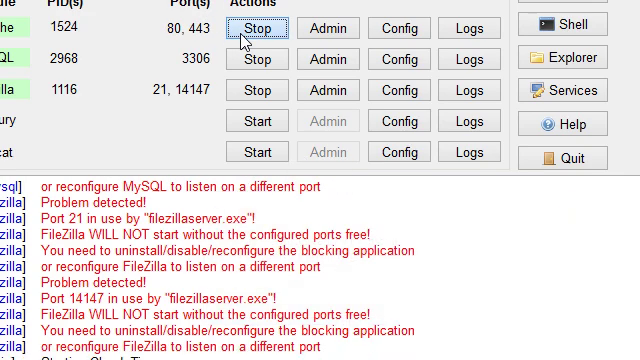
left_click(256, 26)
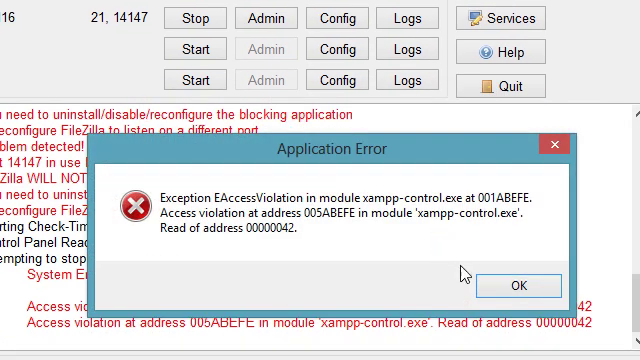
left_click(518, 284)
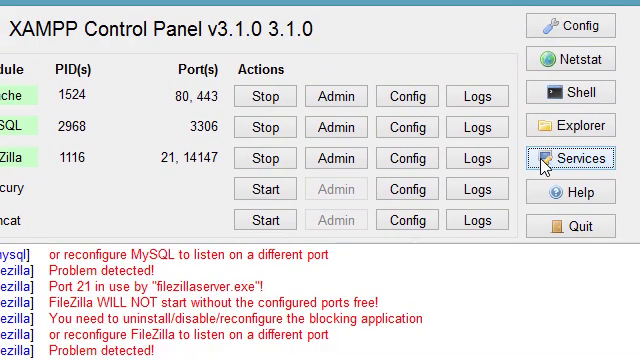
Restart the Apache2.4 service from Windows Services so it shows Running
left_click(572, 156)
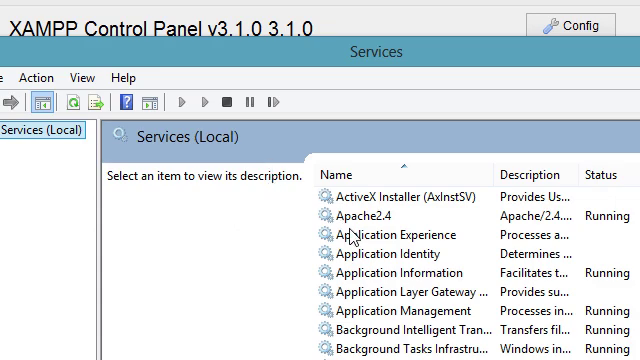
left_click(372, 214)
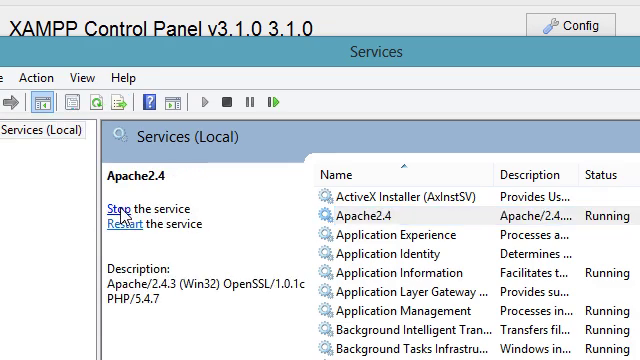
left_click(118, 210)
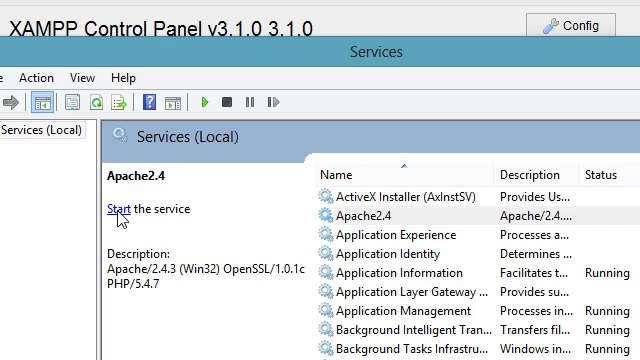
left_click(118, 208)
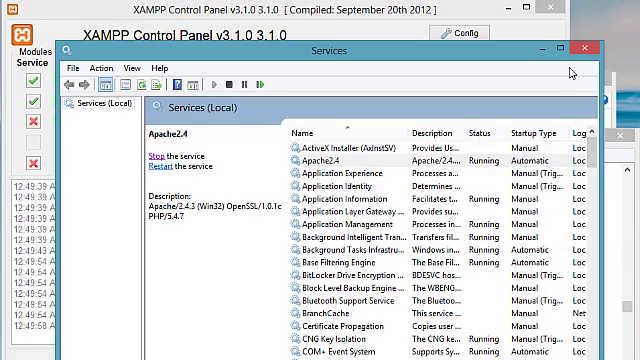
mouse_move(586, 46)
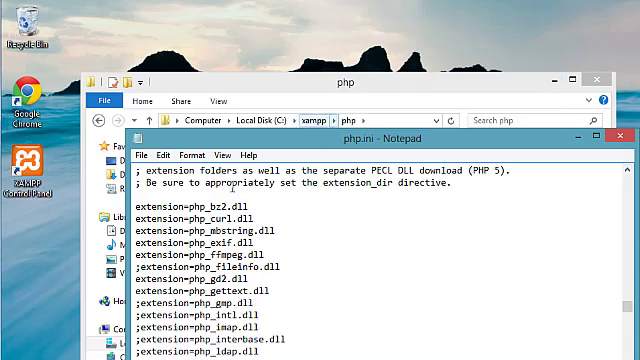
mouse_move(614, 136)
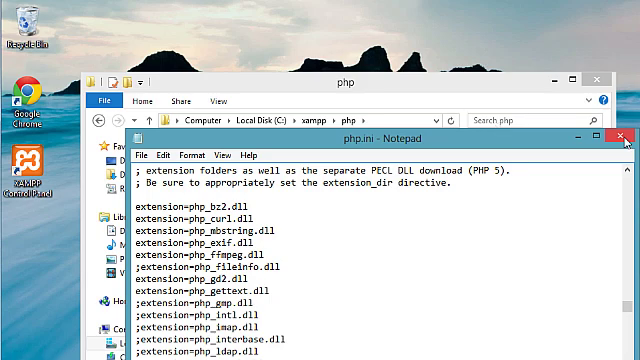
Close the php.ini Notepad window
left_click(624, 136)
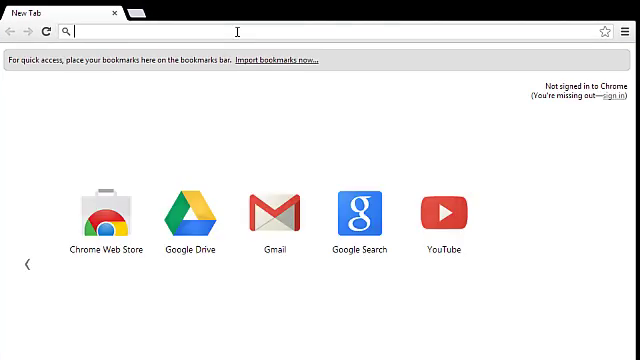
Load localhost's phpinfo page and locate the ffmpeg section with version details
type("localhost")
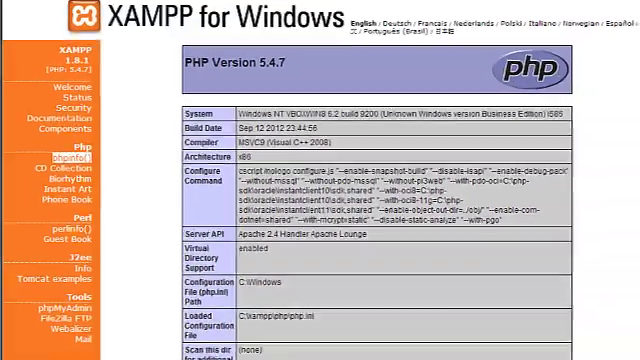
scroll("down", 3)
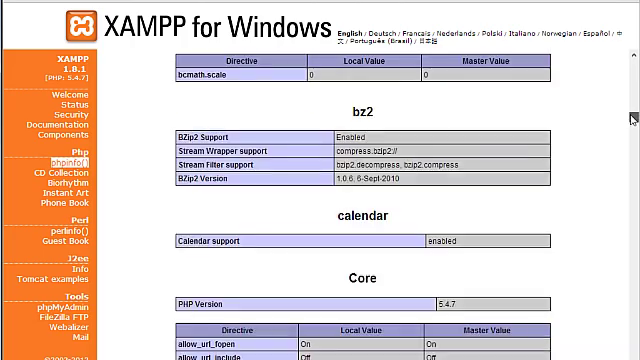
scroll("down", 3)
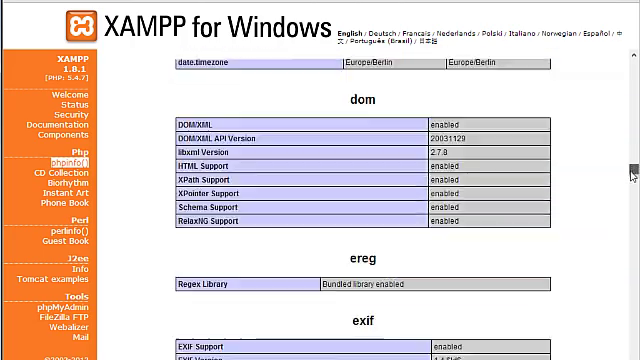
scroll("down", 3)
type("ffmpeg")
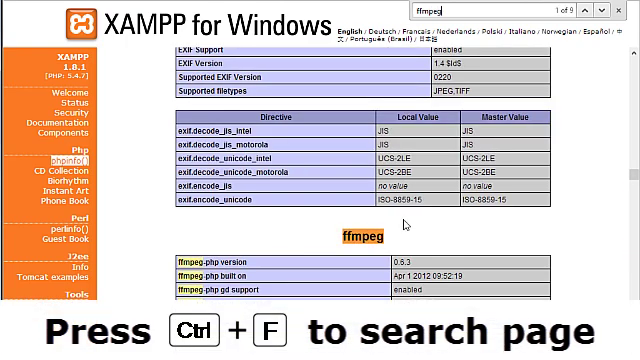
mouse_move(296, 264)
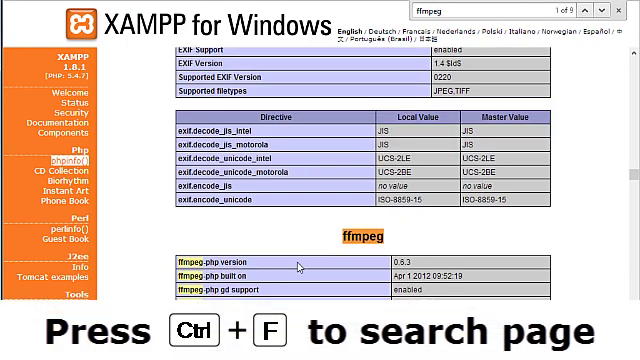
scroll("down", 3)
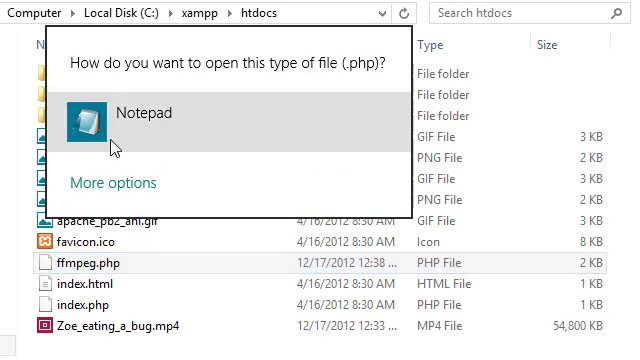
View the ffmpeg.php test script in Notepad, which loads Zoe_eating_a_bug.mp4 and prints its metadata
left_click(144, 112)
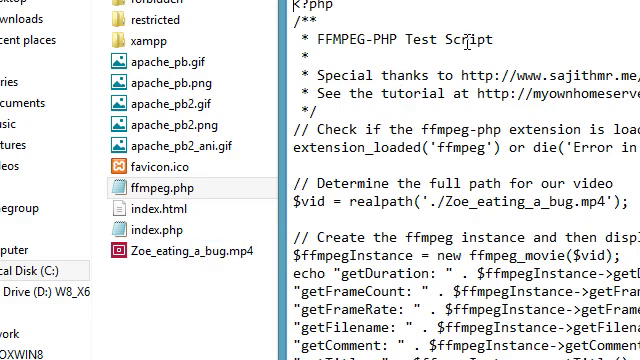
scroll("down", 3)
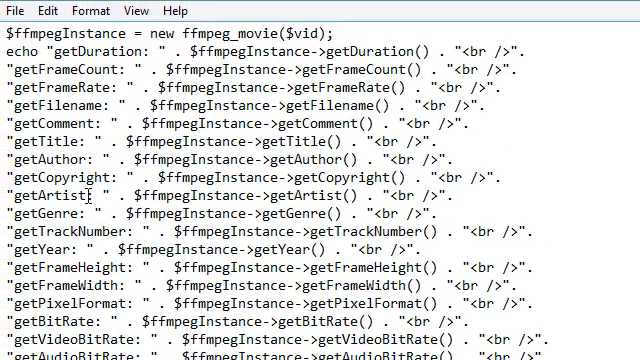
left_click(12, 10)
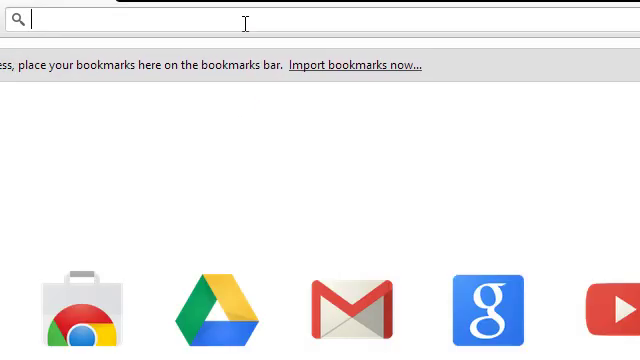
Load localhost/ffmpeg.php in Chrome to show the video's metadata: 149.53 s, 4486 frames, 30 fps, 1280×720
type("localhost/ff")
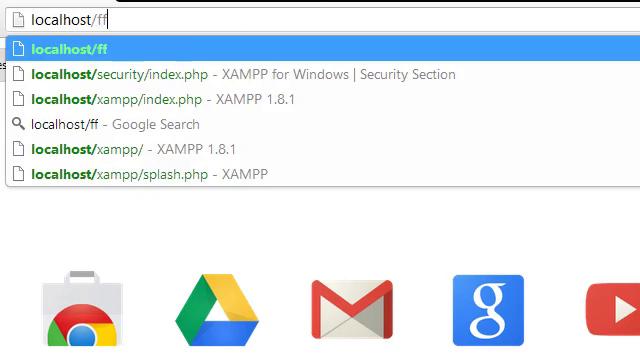
type("mpeg.php")
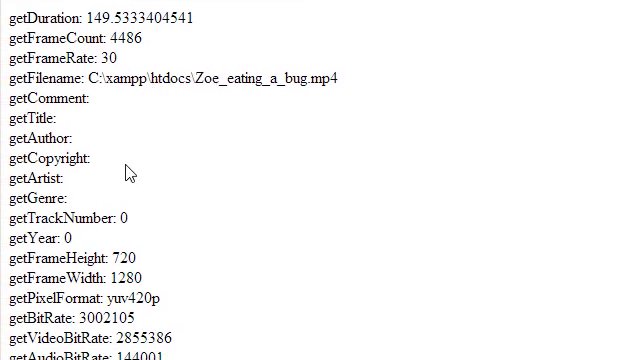
mouse_move(150, 20)
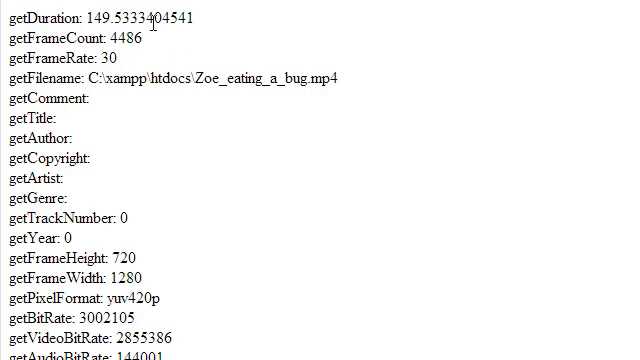